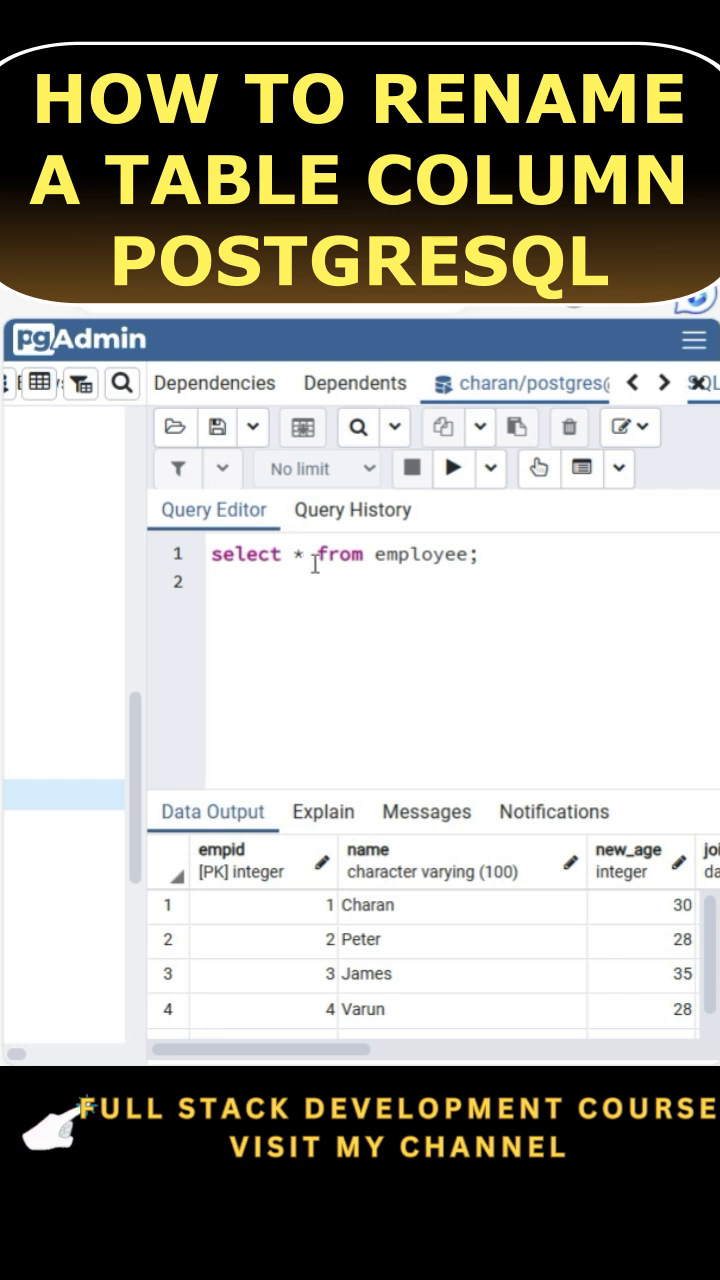
pyautogui.moveTo(258, 956)
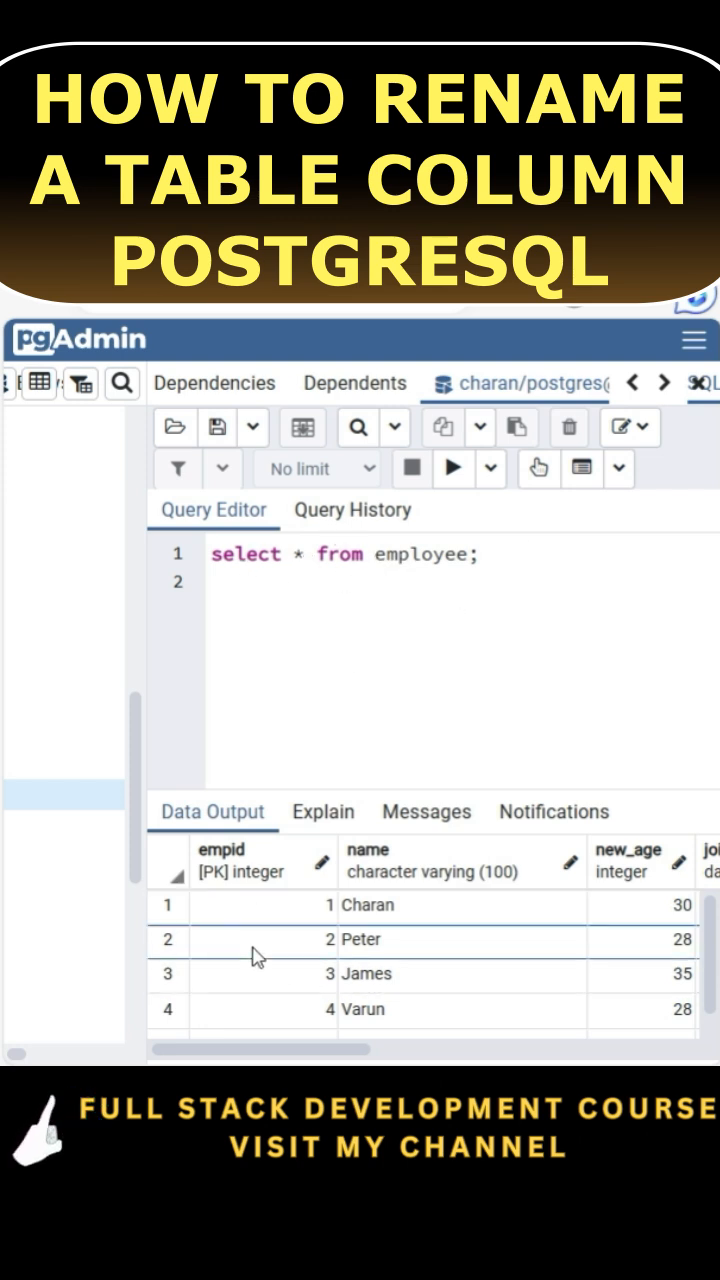
pyautogui.moveTo(336, 1004)
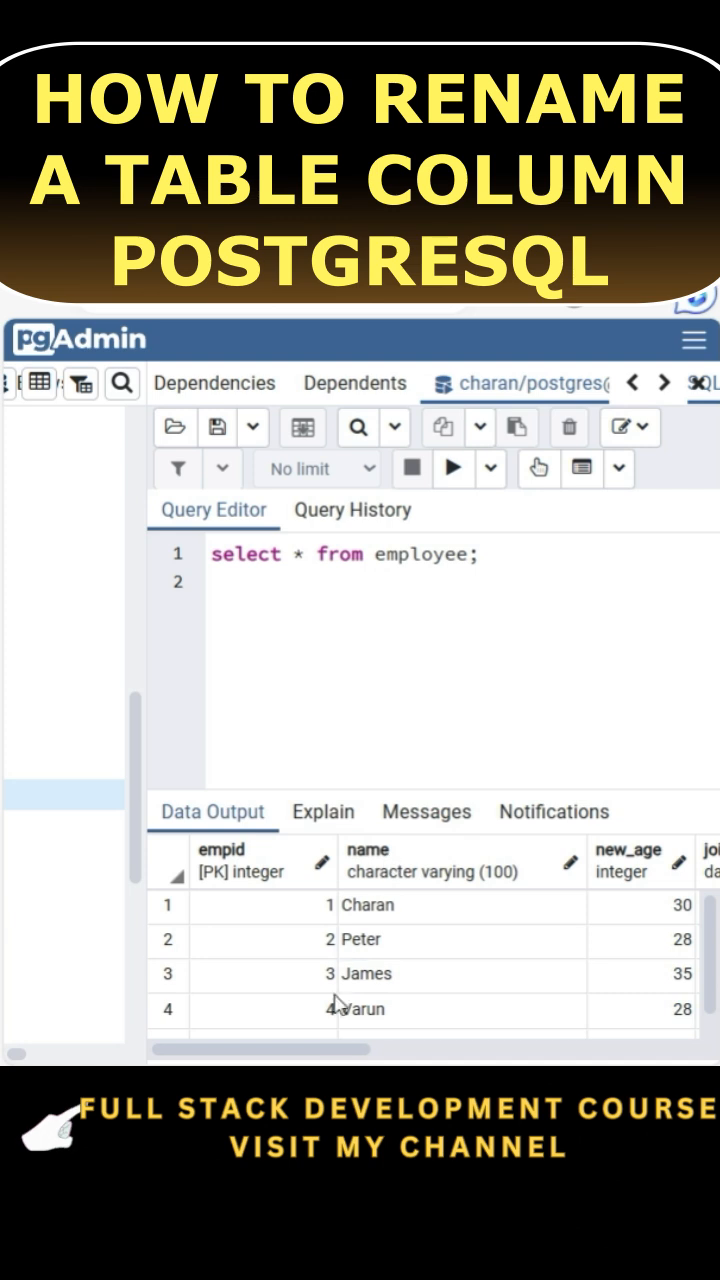
# - Scroll the employee query results to review the name column before editing
pyautogui.hscroll(3)
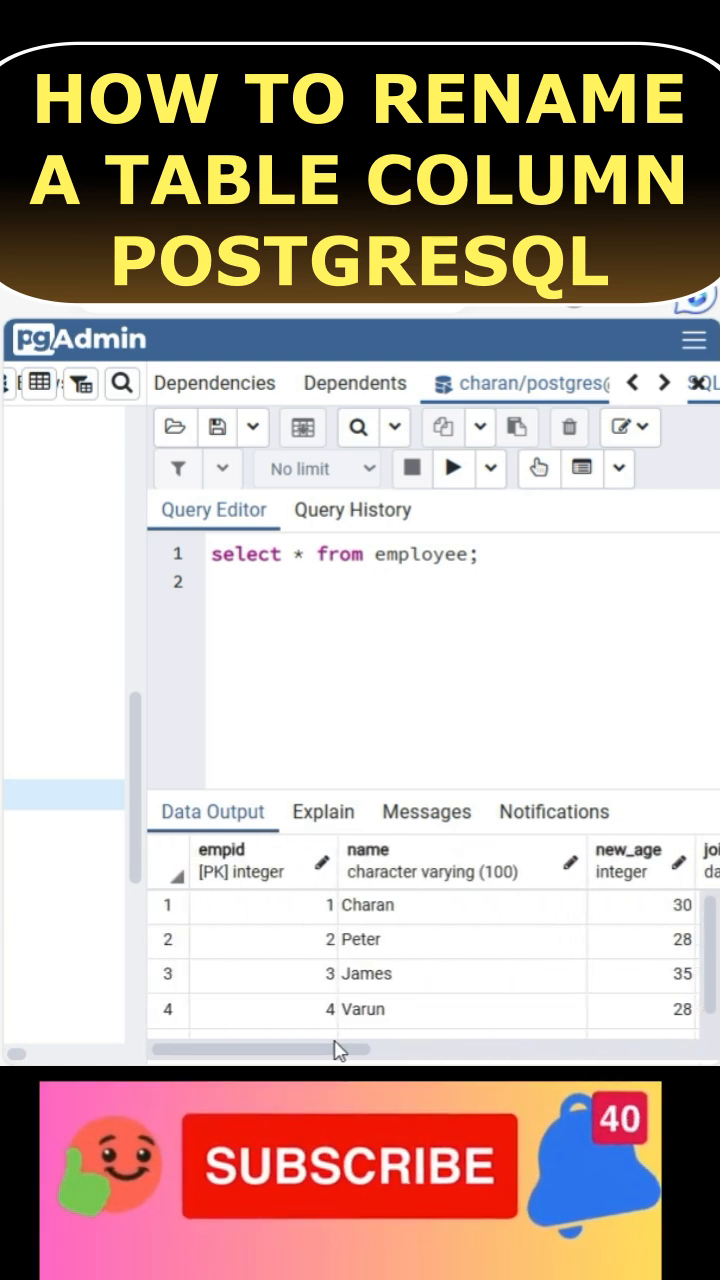
pyautogui.moveTo(384, 860)
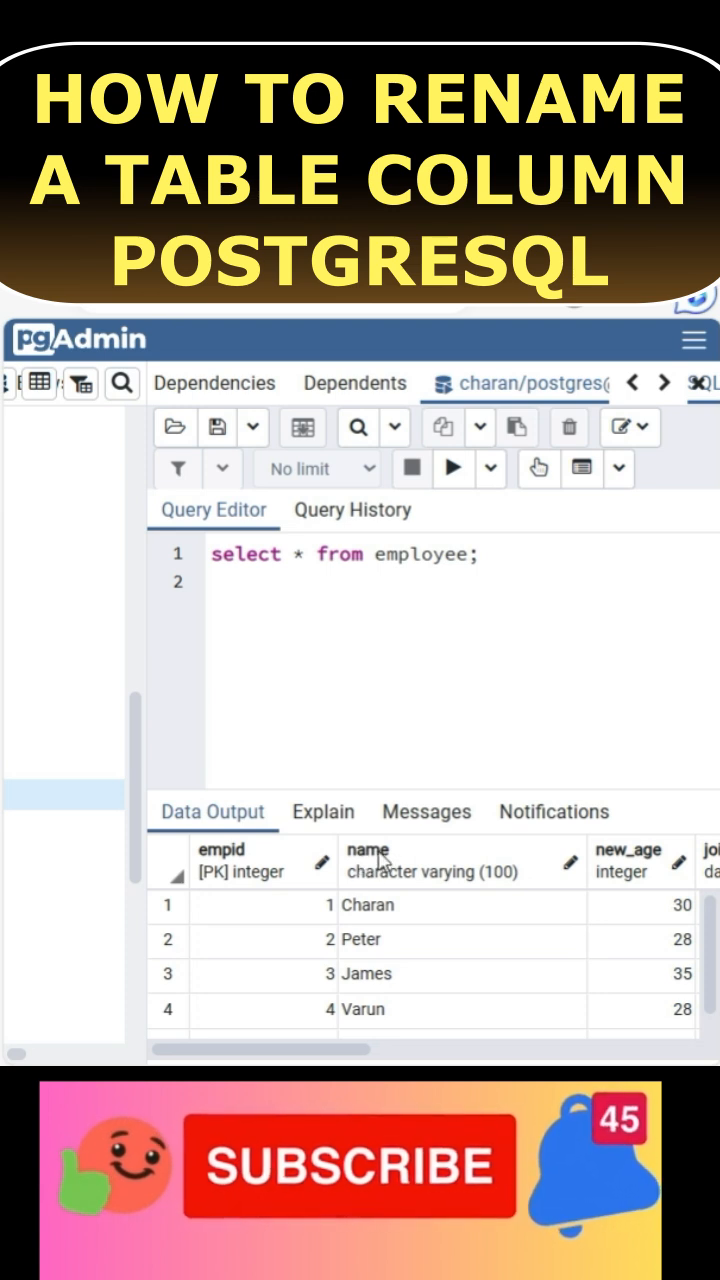
pyautogui.moveTo(380, 860)
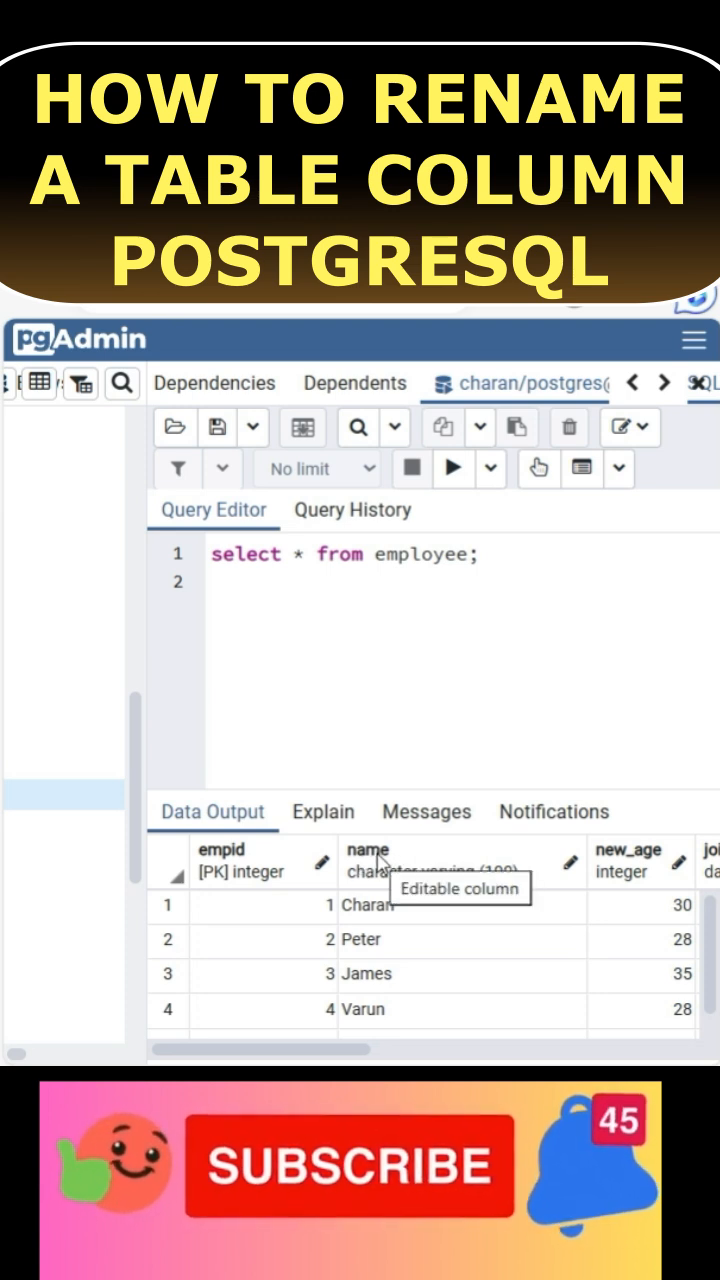
pyautogui.moveTo(512, 558)
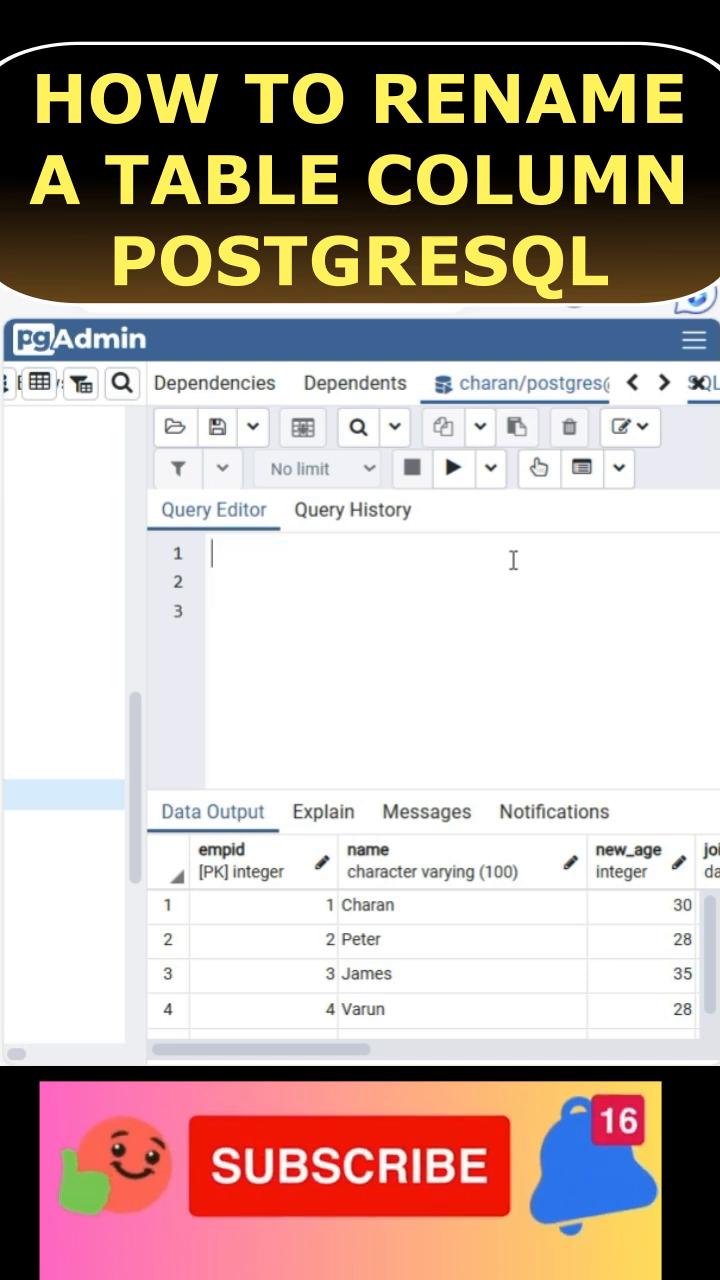
# - Run 'alter table employee rename column name to emp_name;' successfully
pyautogui.write('alter table')
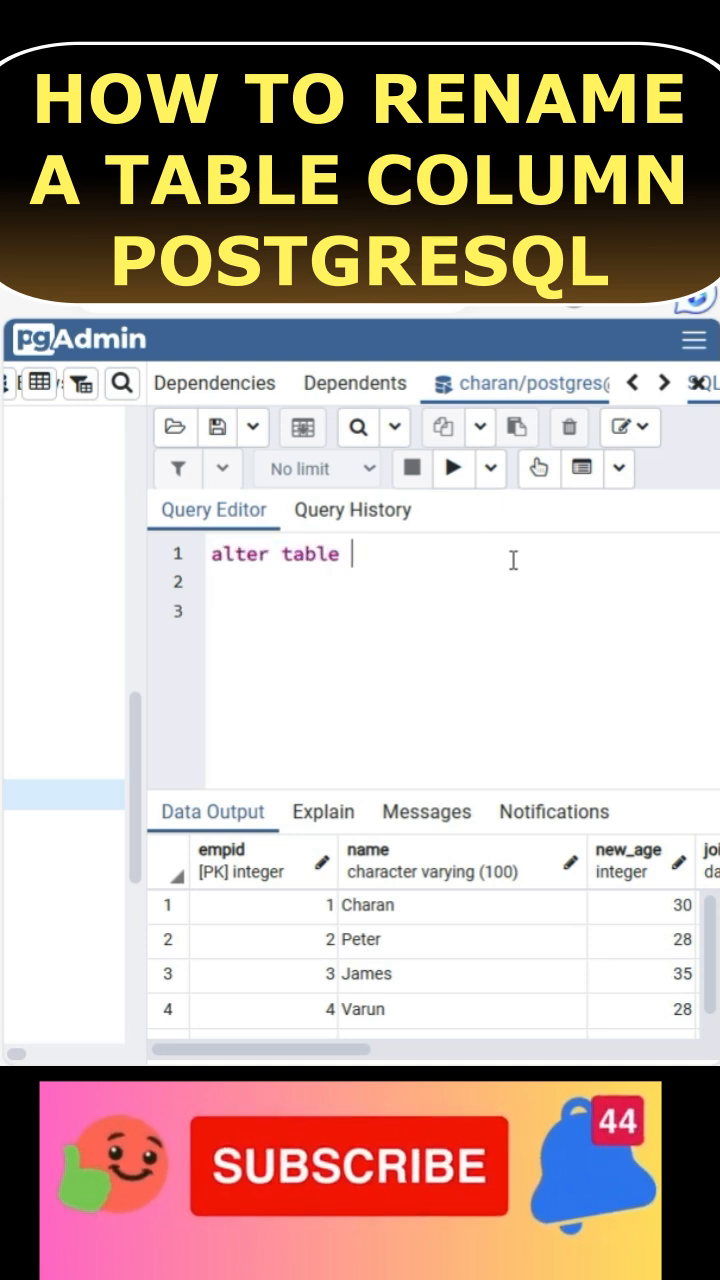
pyautogui.write('employee rename')
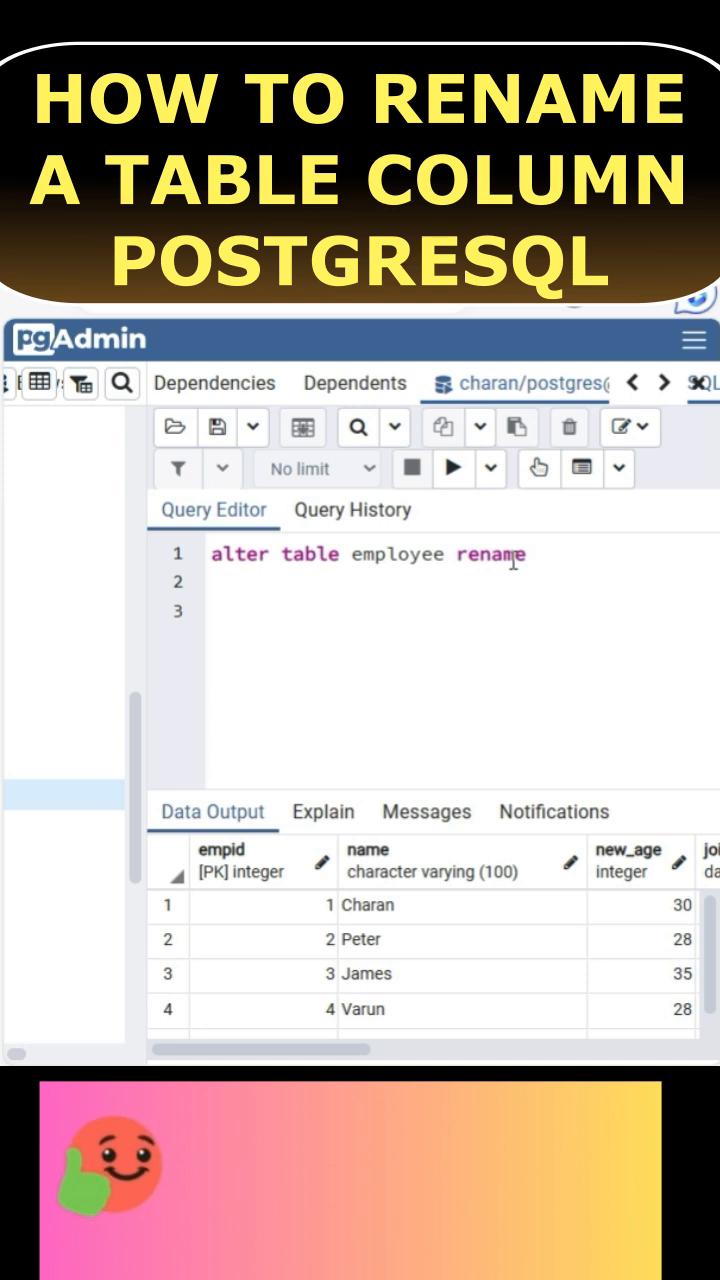
pyautogui.write('column')
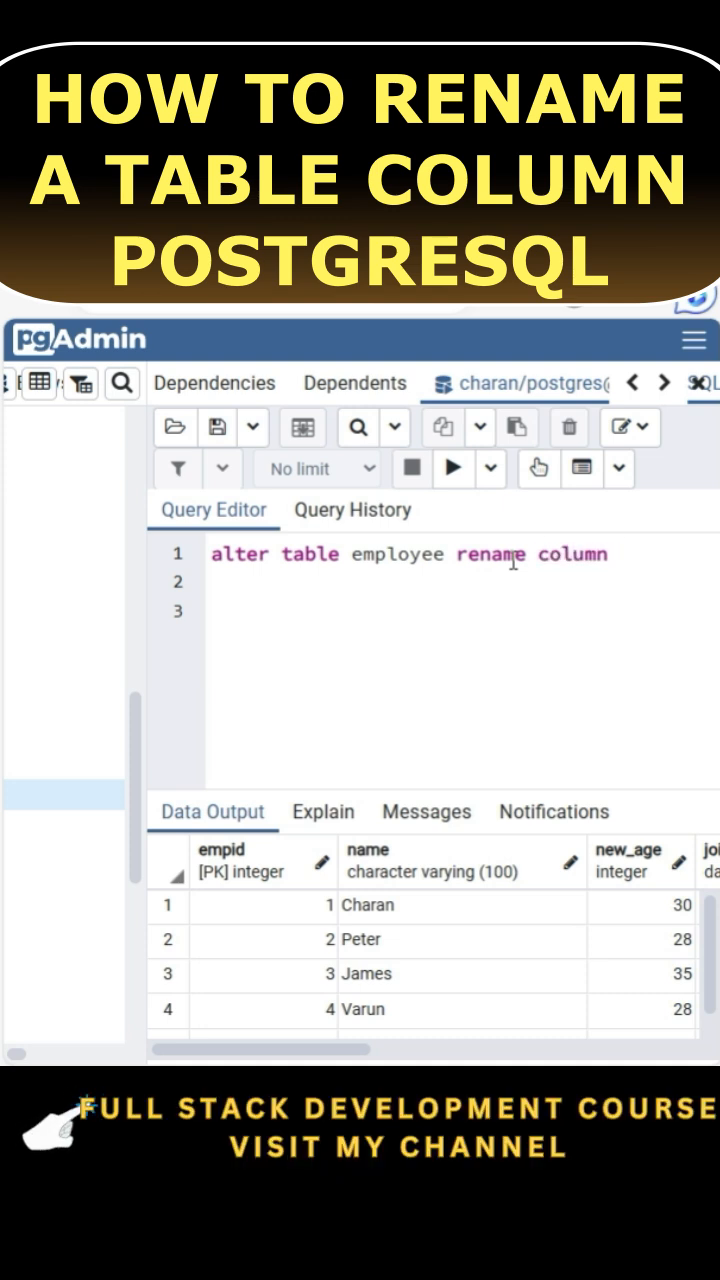
pyautogui.write('name')
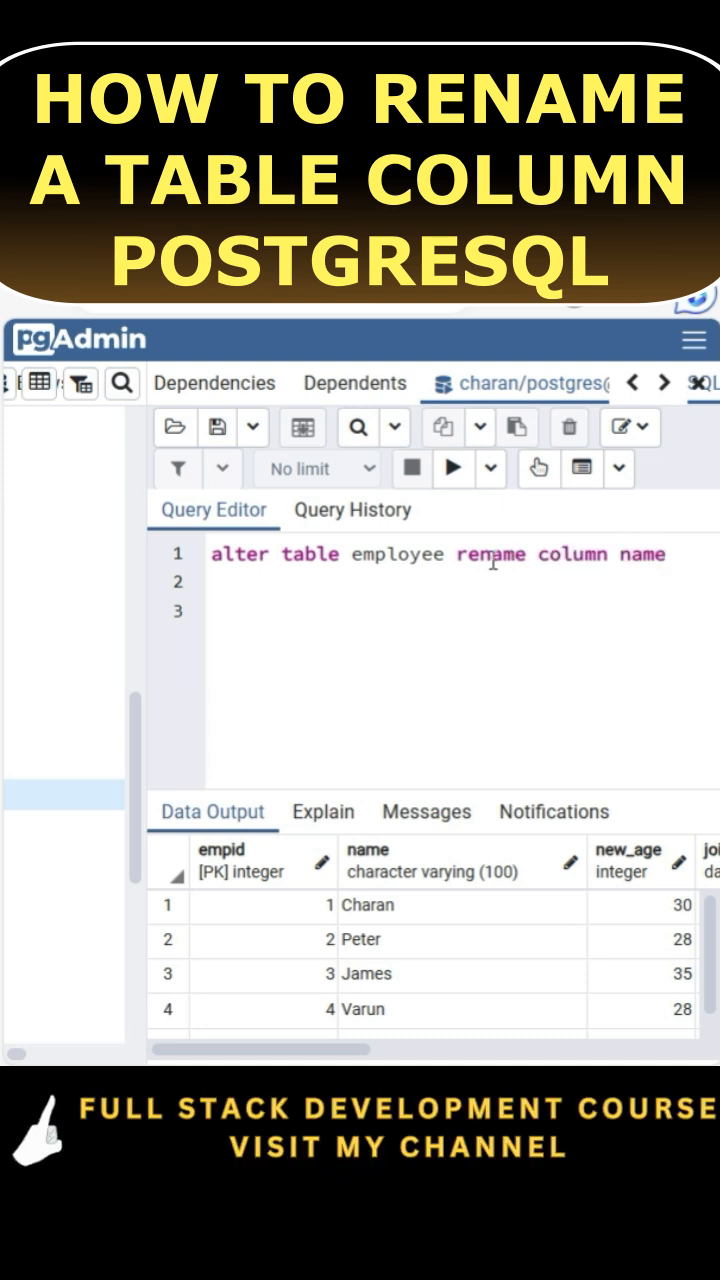
pyautogui.write('to')
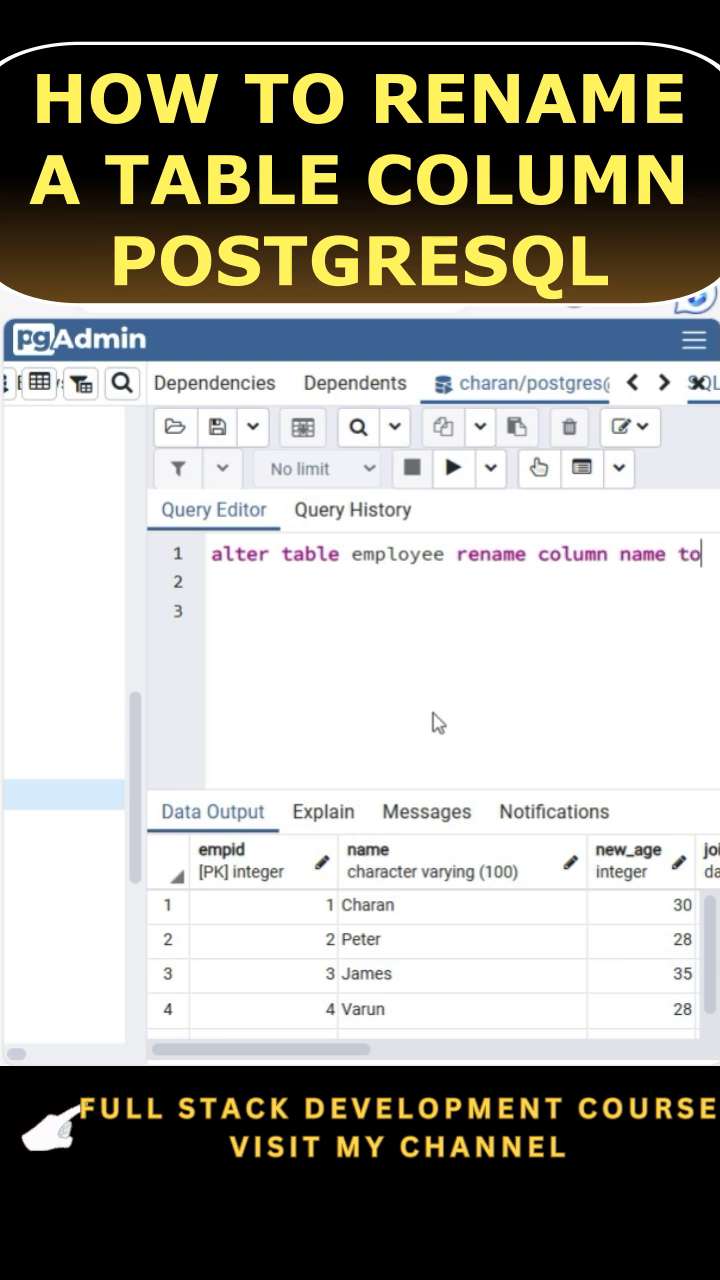
pyautogui.press('enter')
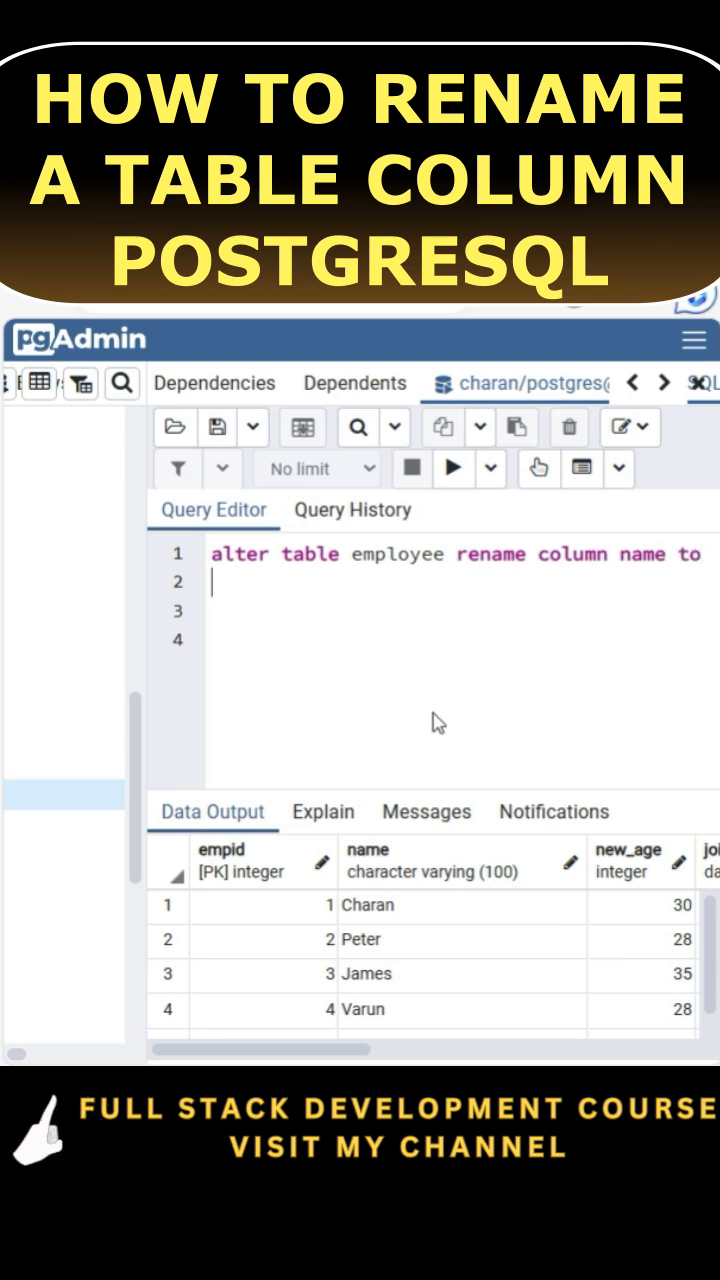
pyautogui.write('emp_')
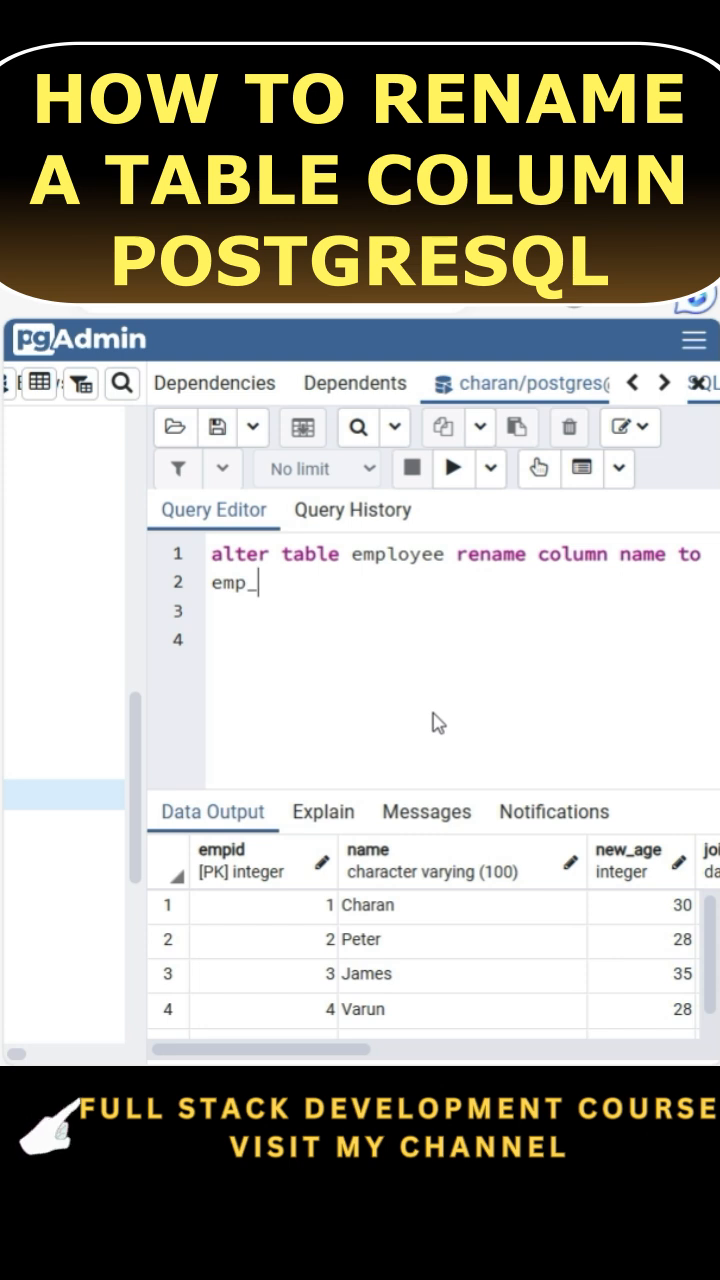
pyautogui.write('name')
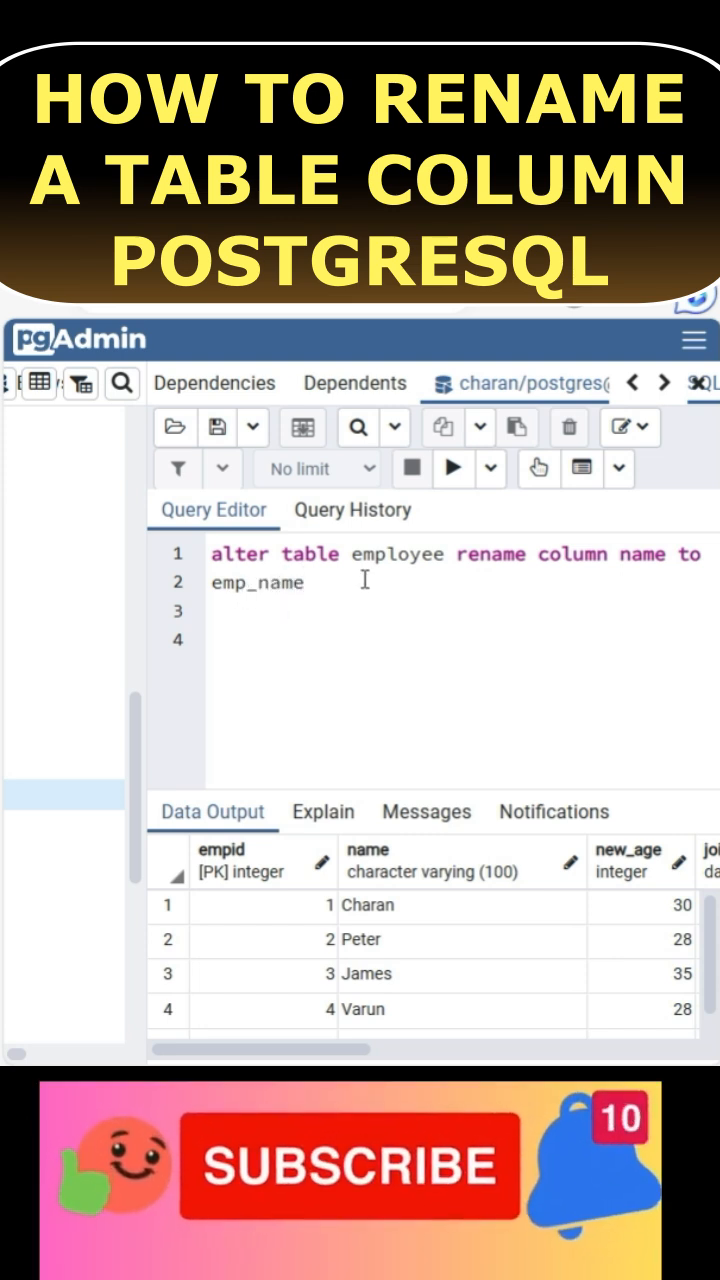
pyautogui.click(452, 468)
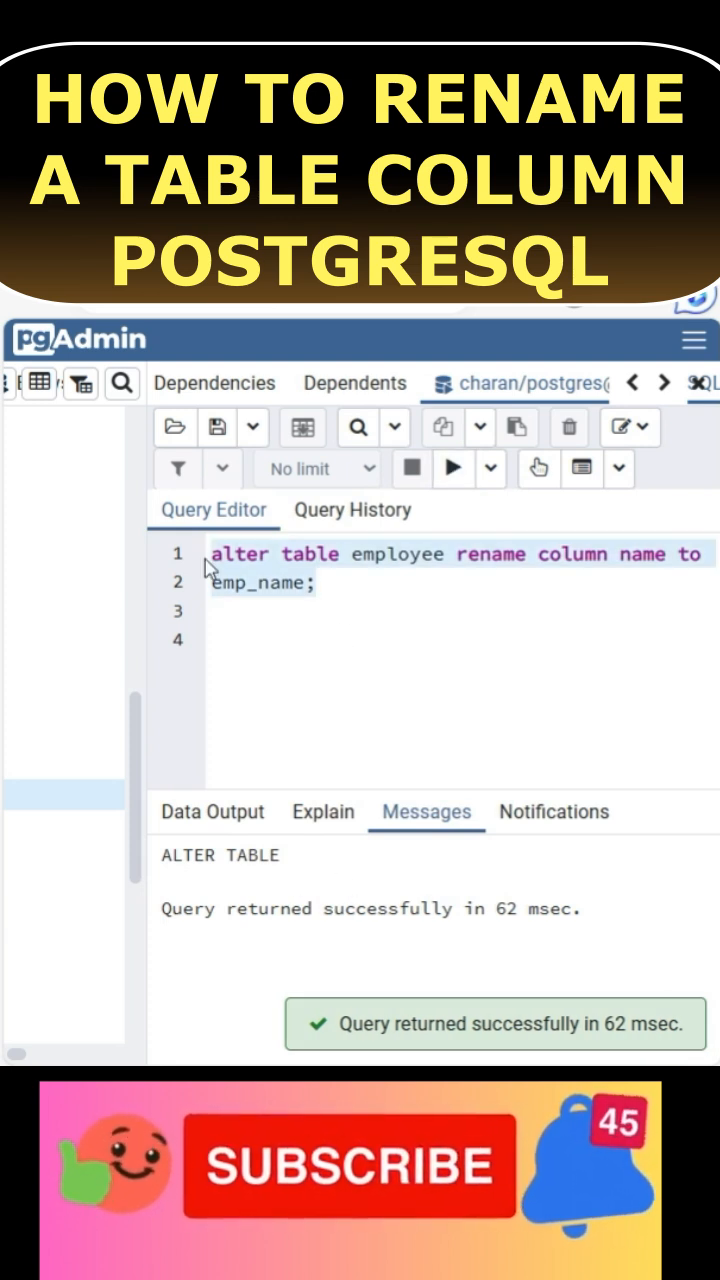
# - Begin a new 'select' query to verify the rename
pyautogui.write('select')
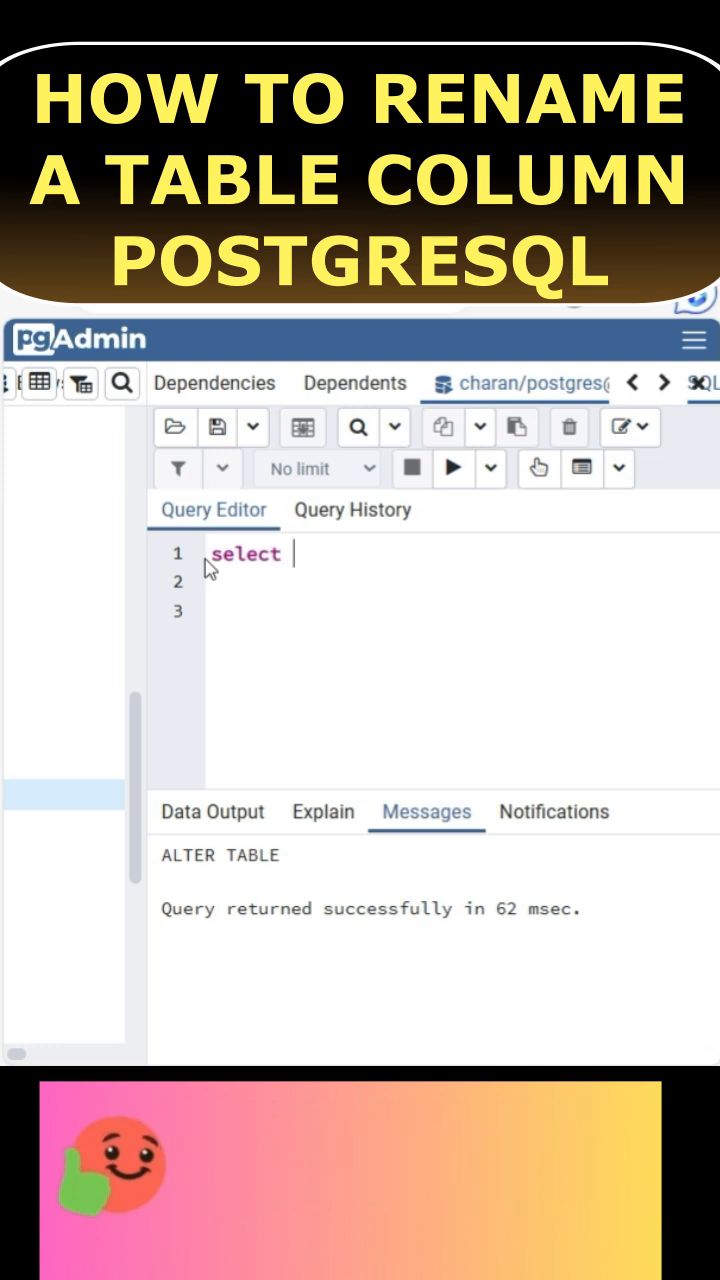
# - Run 'select * from employee;' showing 4 rows with the emp_name column
pyautogui.write('* from emp')
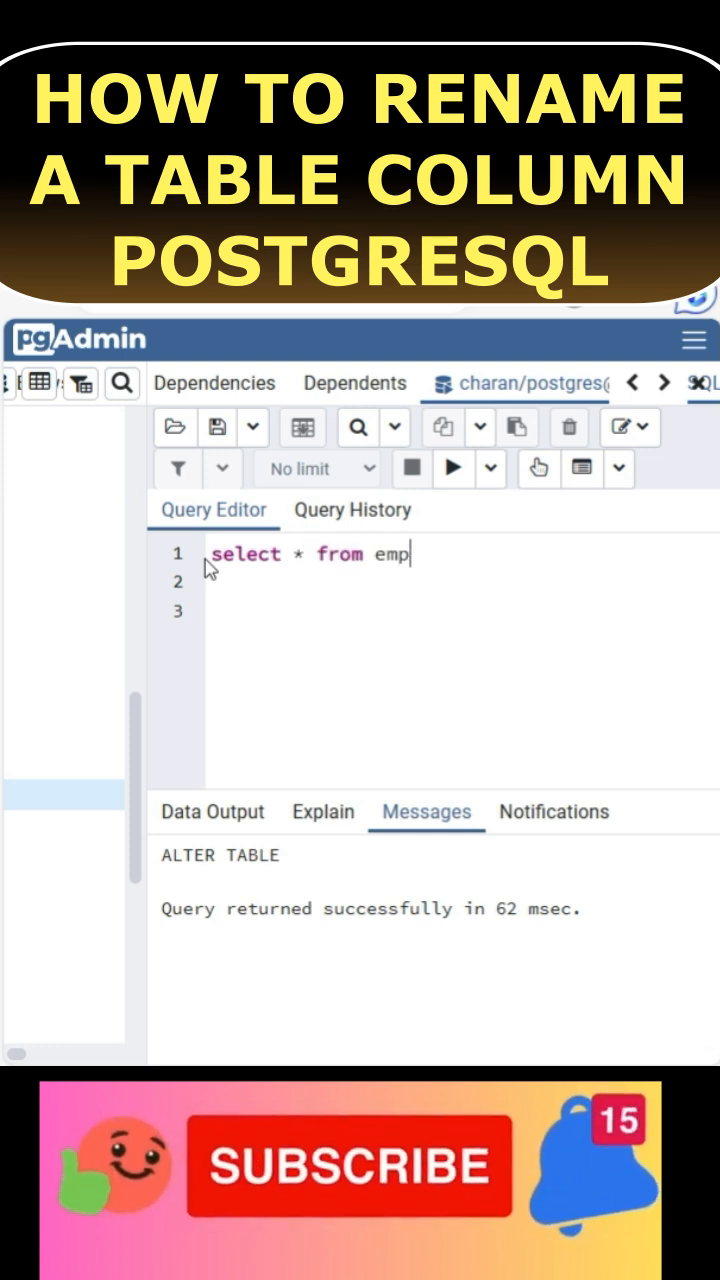
pyautogui.write('loyee')
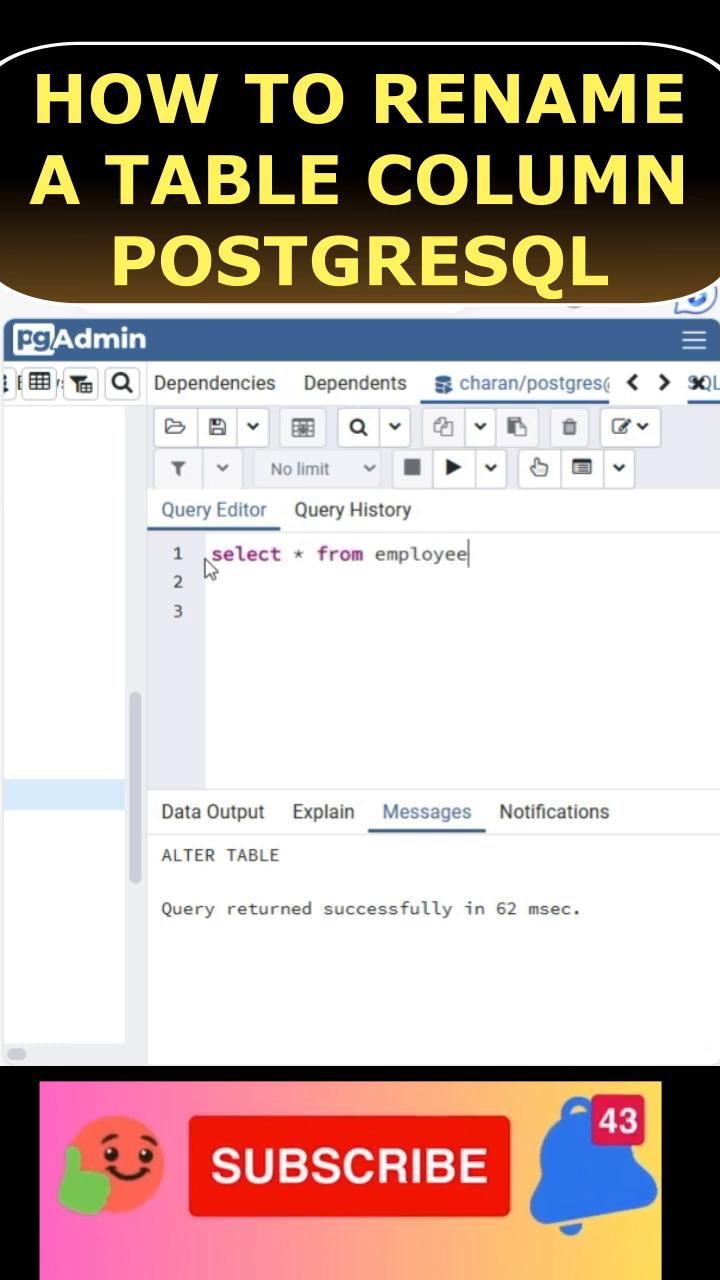
pyautogui.click(452, 468)
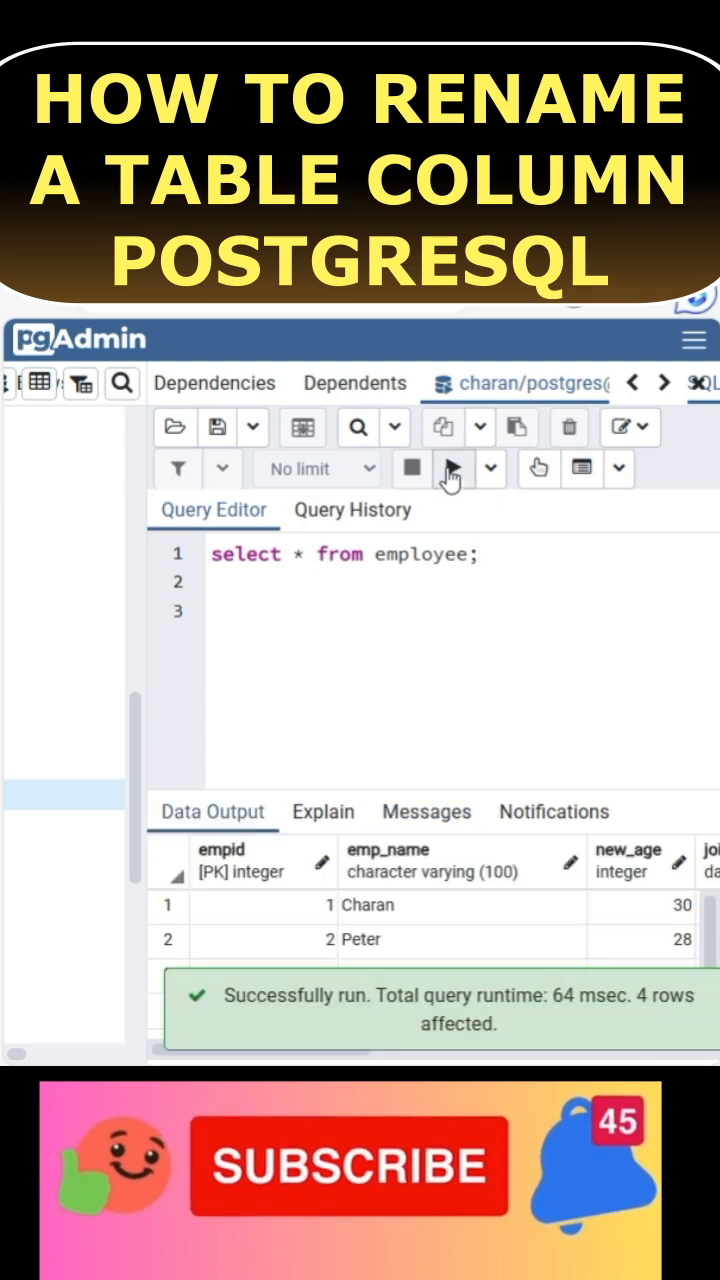